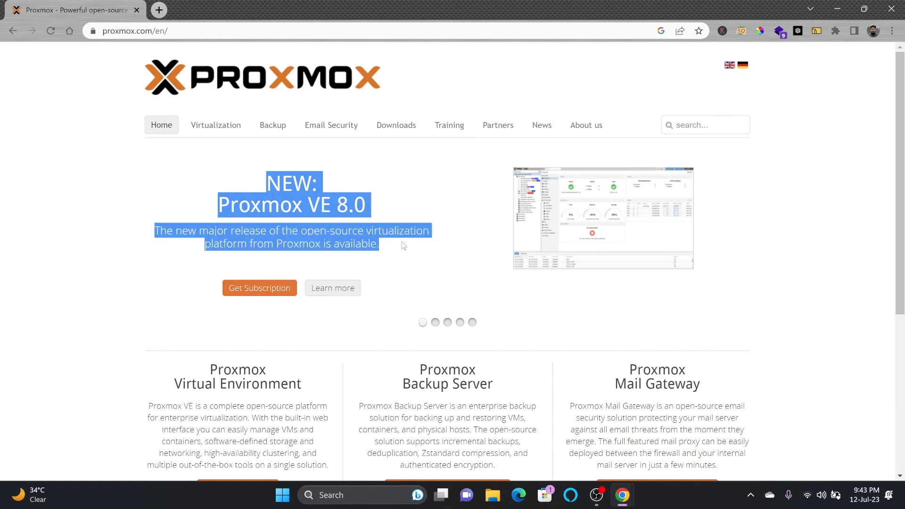
pyautogui.moveTo(414, 249)
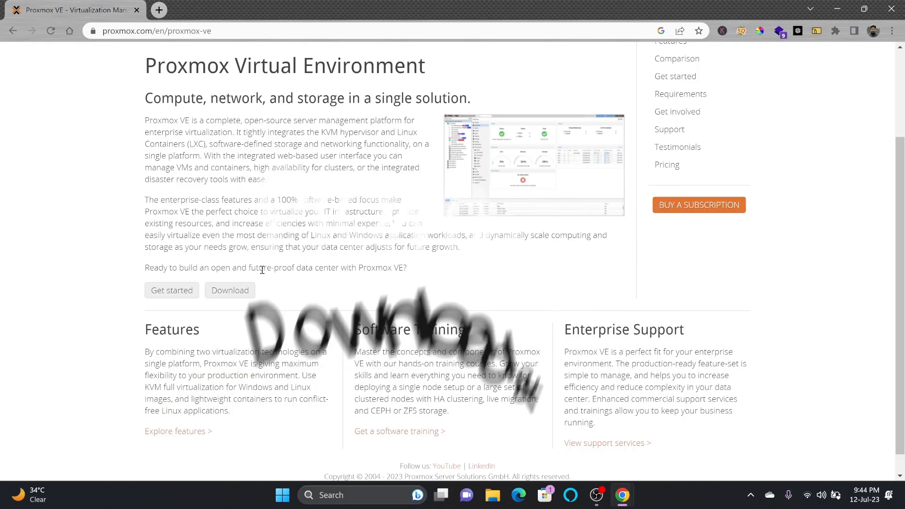
pyautogui.moveTo(230, 290)
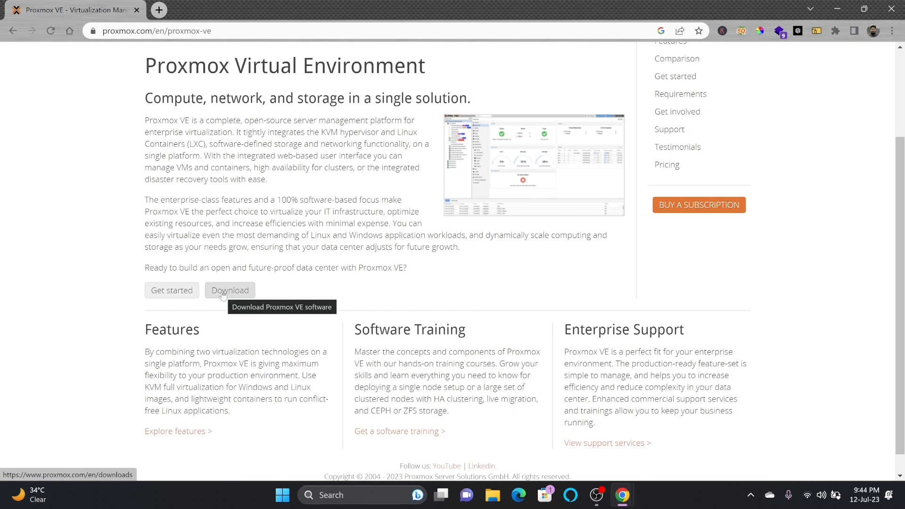
# - Navigate Proxmox Downloads to ISO Images and download the Proxmox VE 8.0 ISO installer
pyautogui.click(230, 290)
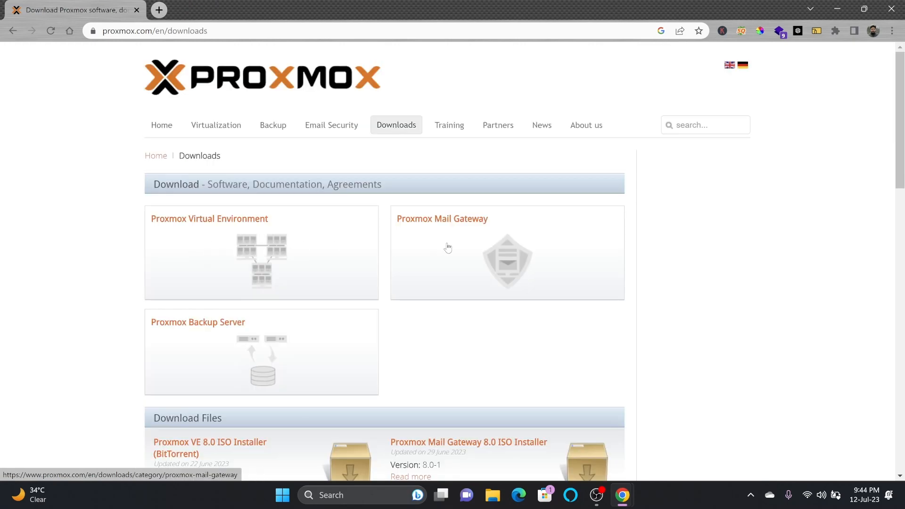
pyautogui.moveTo(222, 364)
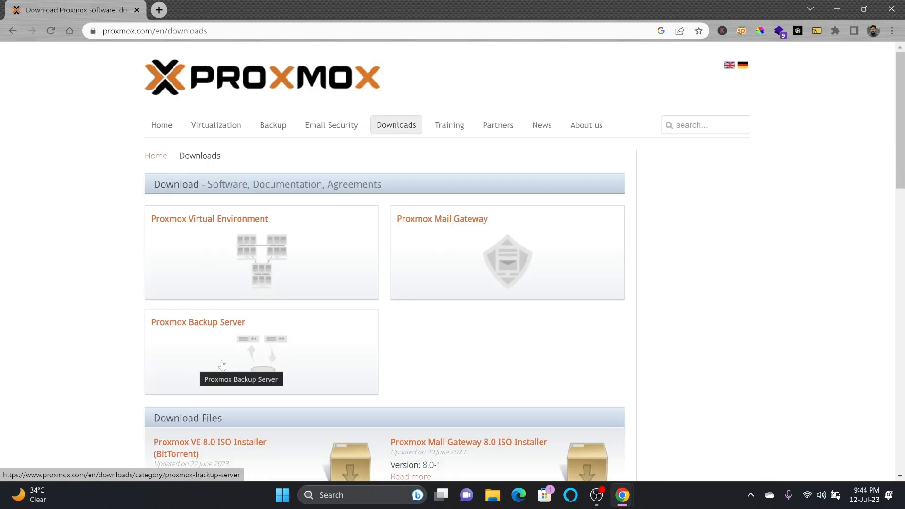
pyautogui.scroll(-3)
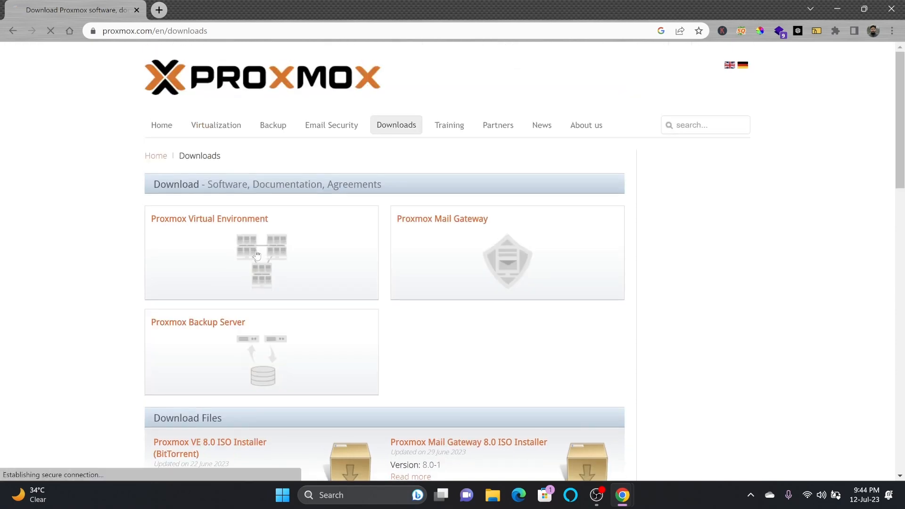
pyautogui.click(209, 218)
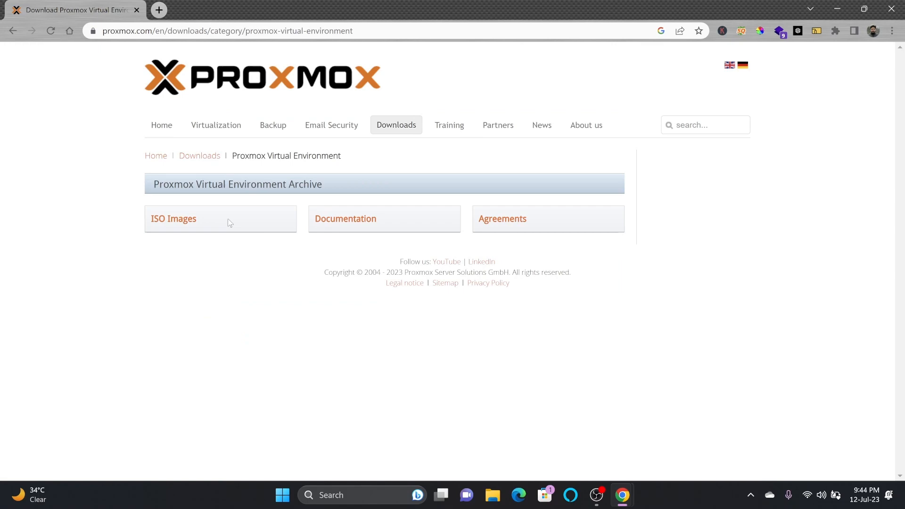
pyautogui.click(173, 218)
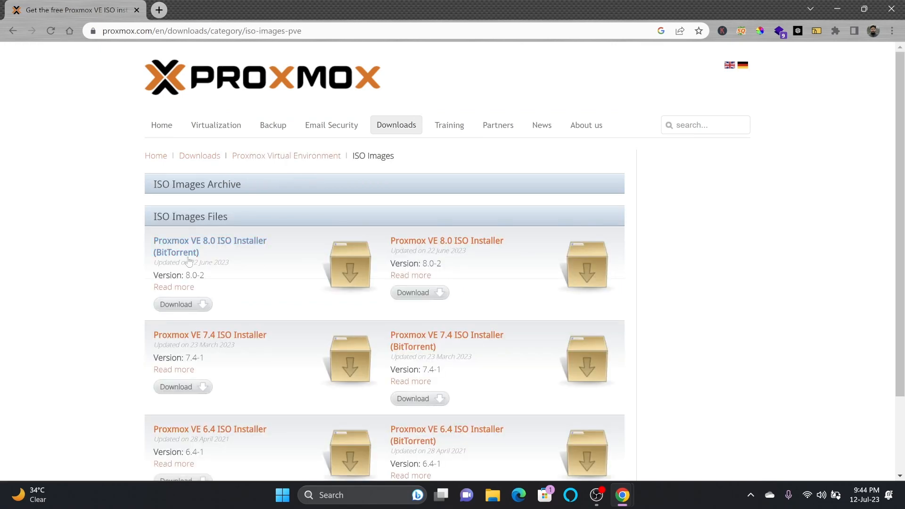
pyautogui.scroll(-3)
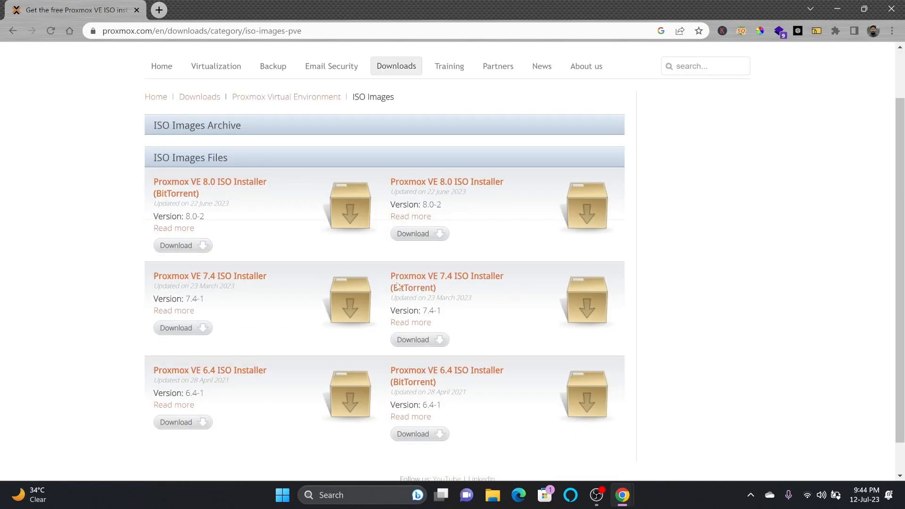
pyautogui.moveTo(447, 376)
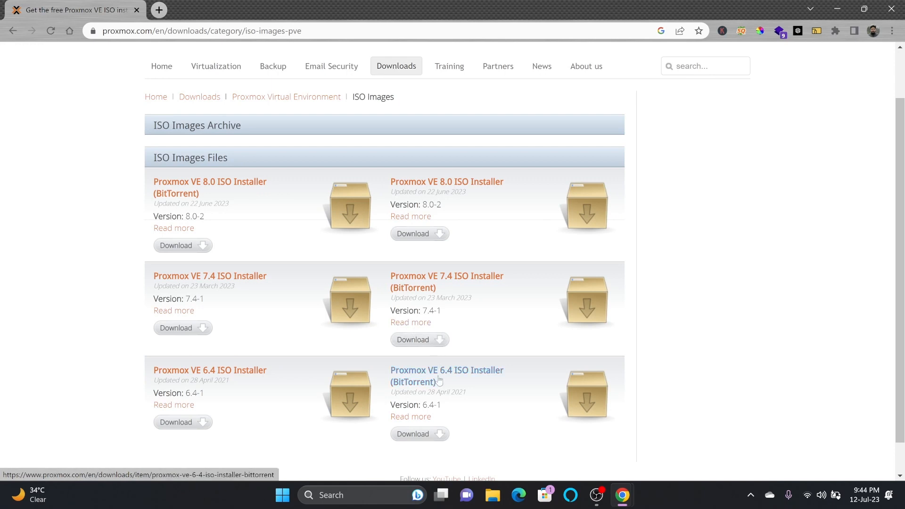
pyautogui.moveTo(431, 300)
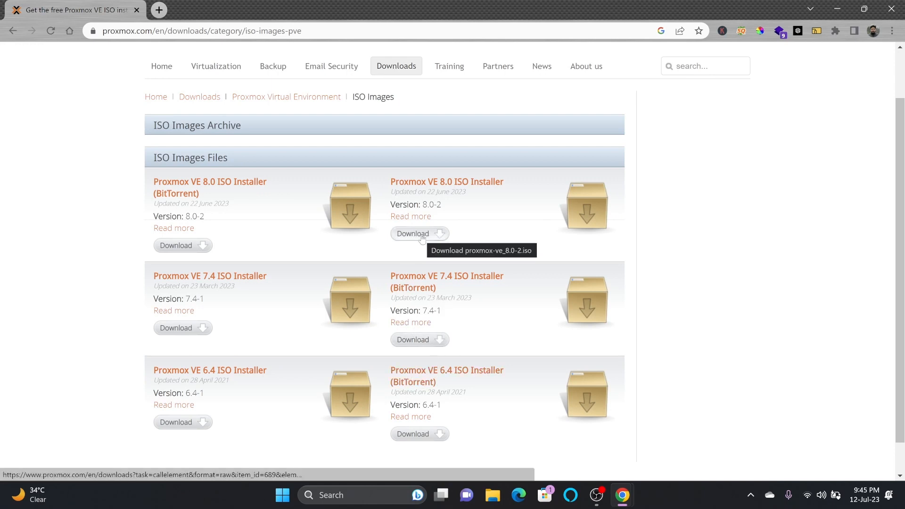
pyautogui.click(413, 233)
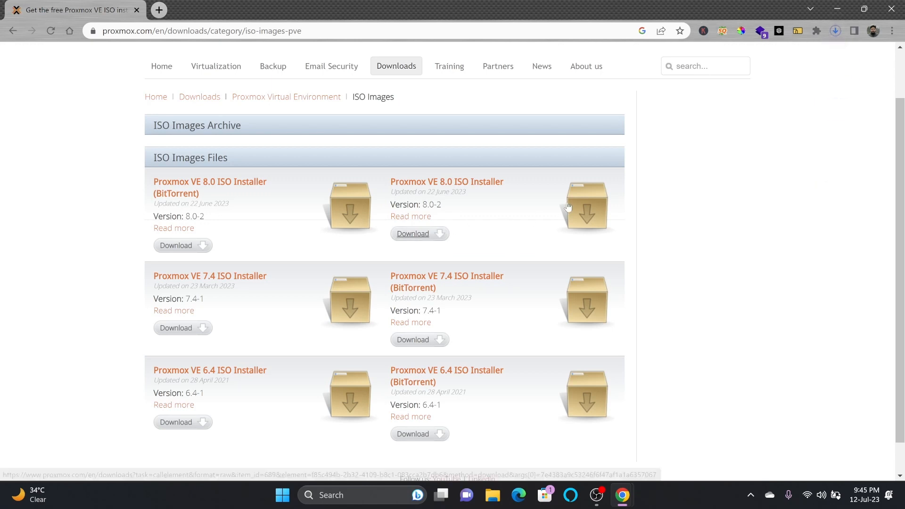
pyautogui.moveTo(187, 170)
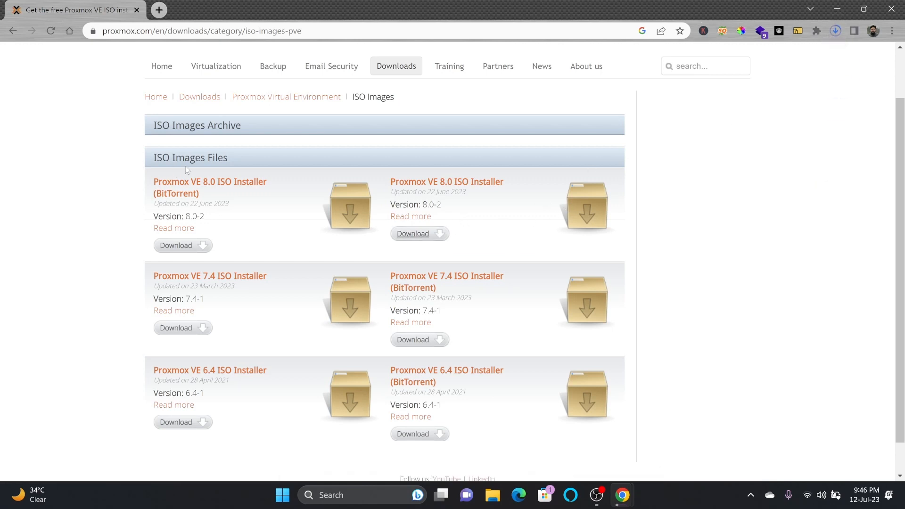
pyautogui.moveTo(209, 187)
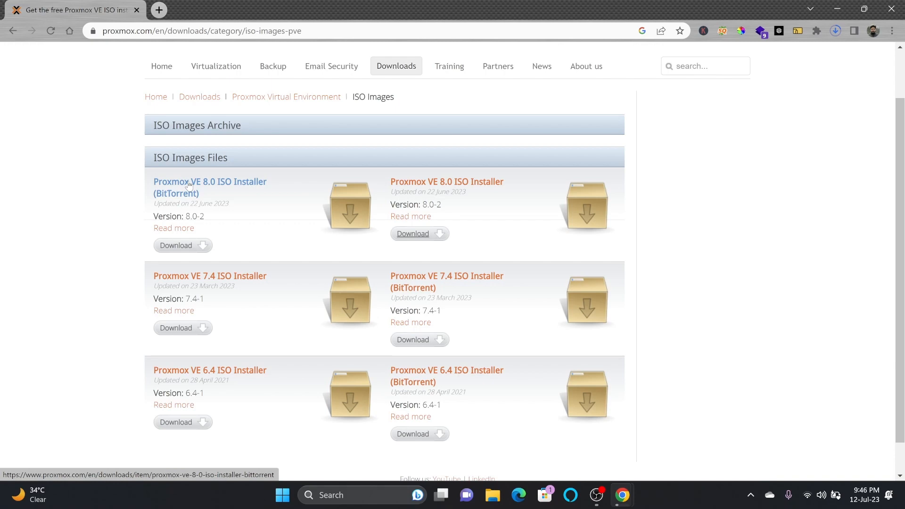
pyautogui.moveTo(164, 18)
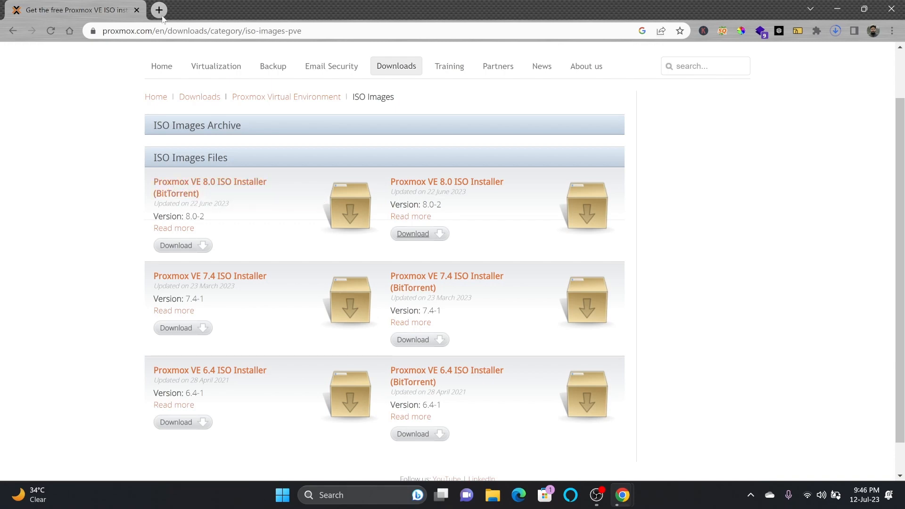
# - Go to etcher.balena.io in a new tab and download Etcher
pyautogui.write('bl')
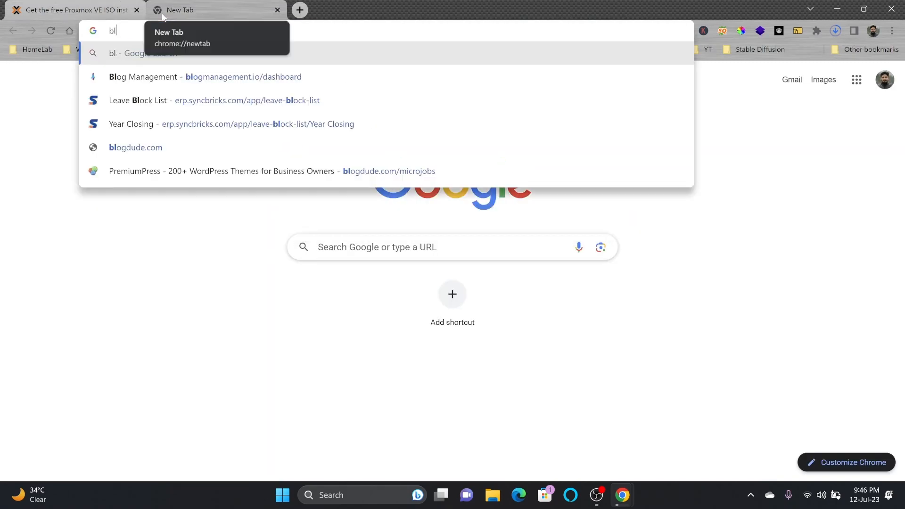
pyautogui.press('Return')
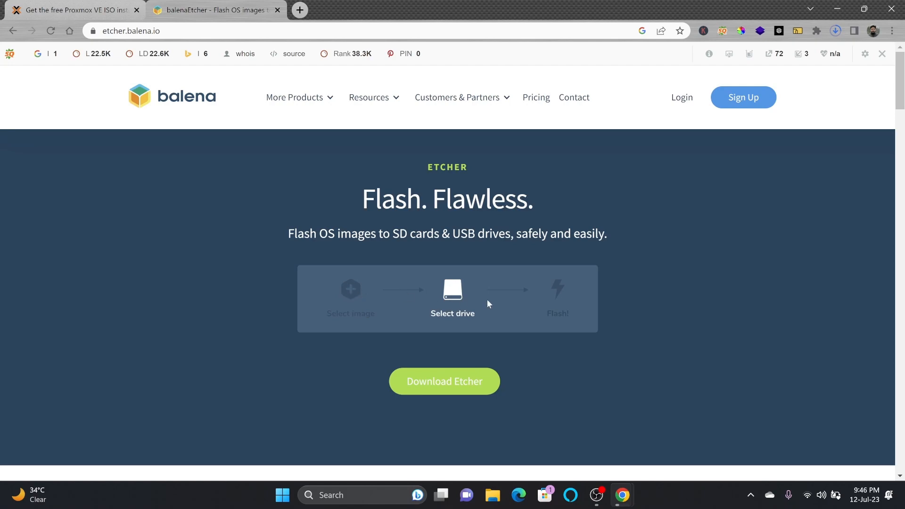
pyautogui.click(445, 381)
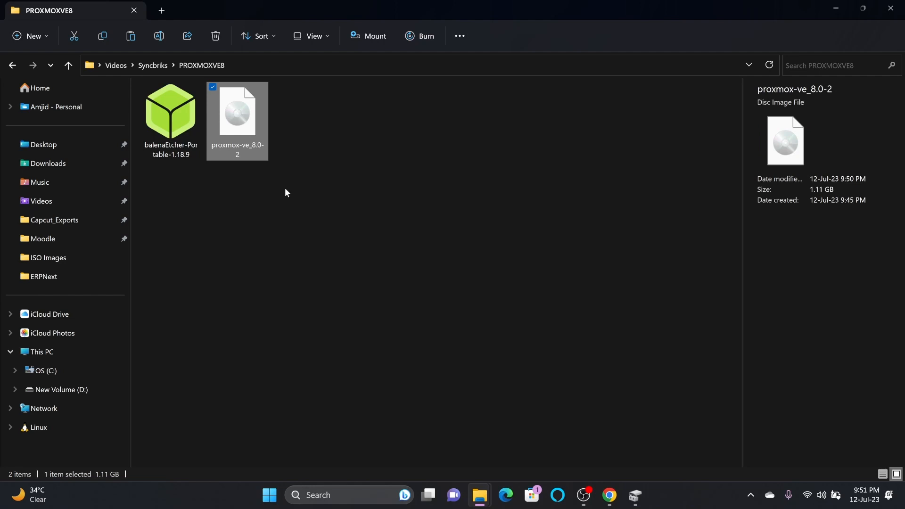
pyautogui.moveTo(227, 172)
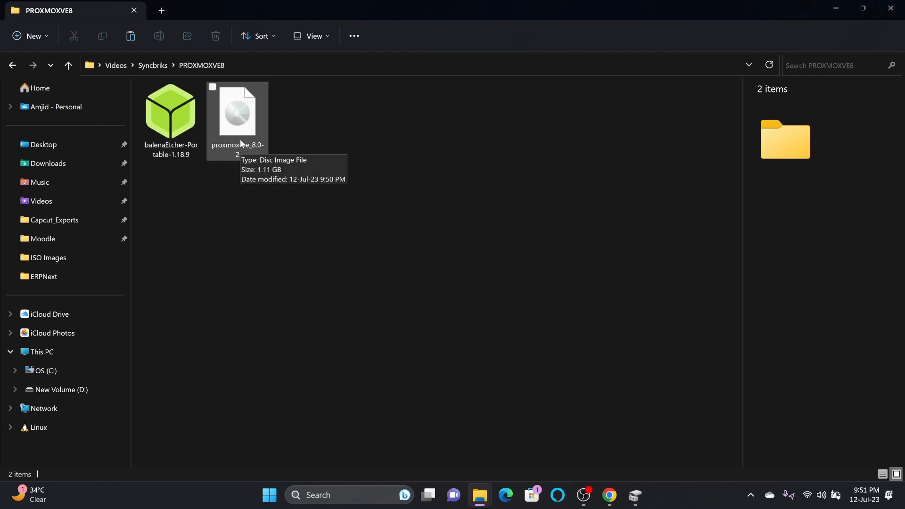
pyautogui.click(170, 113)
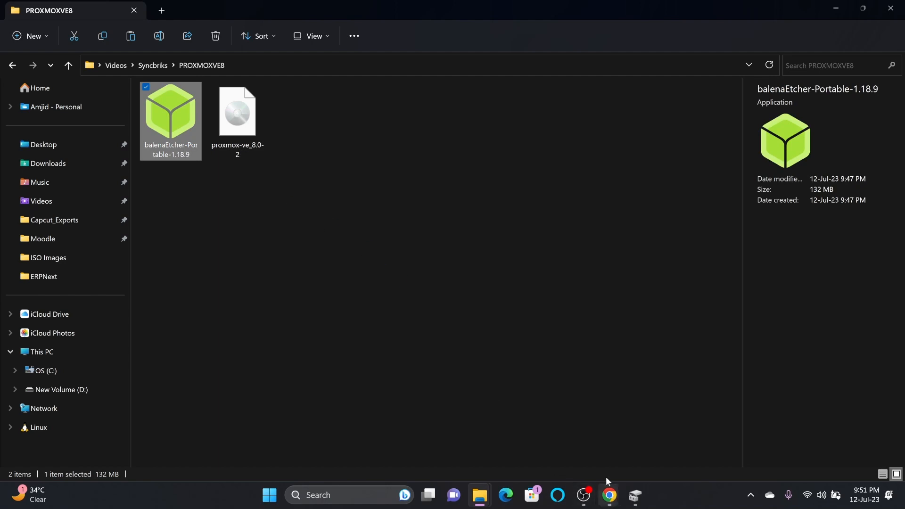
# - Launch portable balenaEtcher, target the 8.18 GB Generic Flash Disk, and flash the ISO
pyautogui.doubleClick(171, 110)
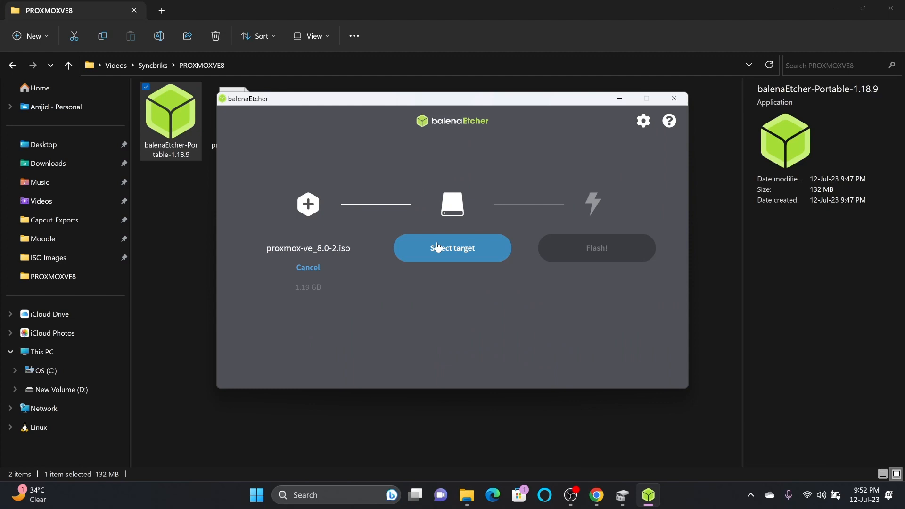
pyautogui.click(452, 248)
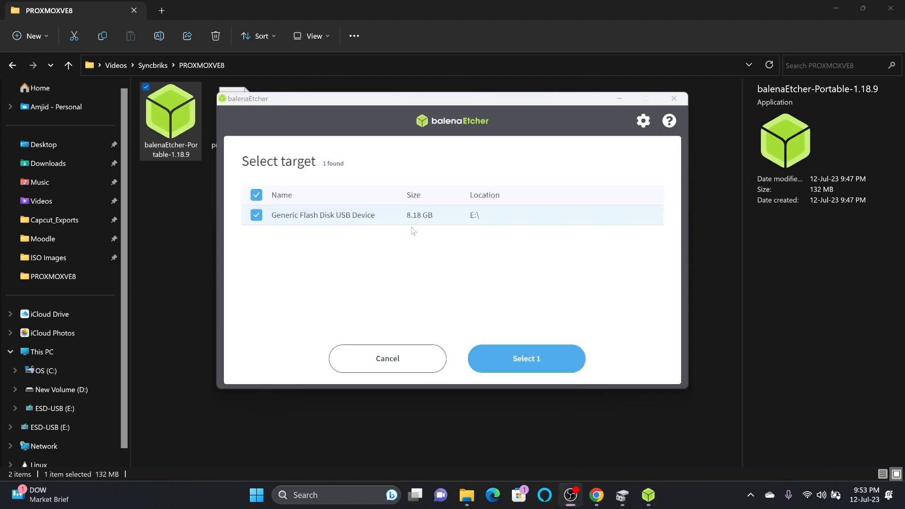
pyautogui.click(525, 358)
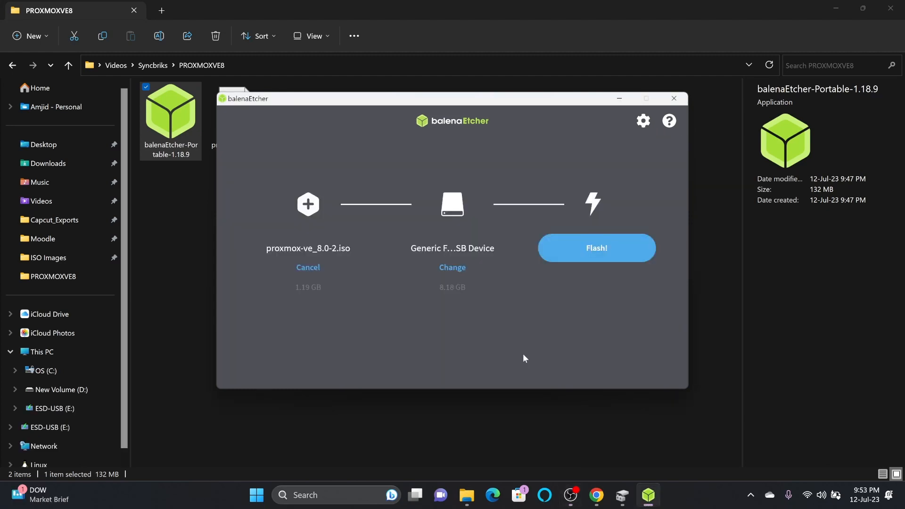
pyautogui.moveTo(598, 260)
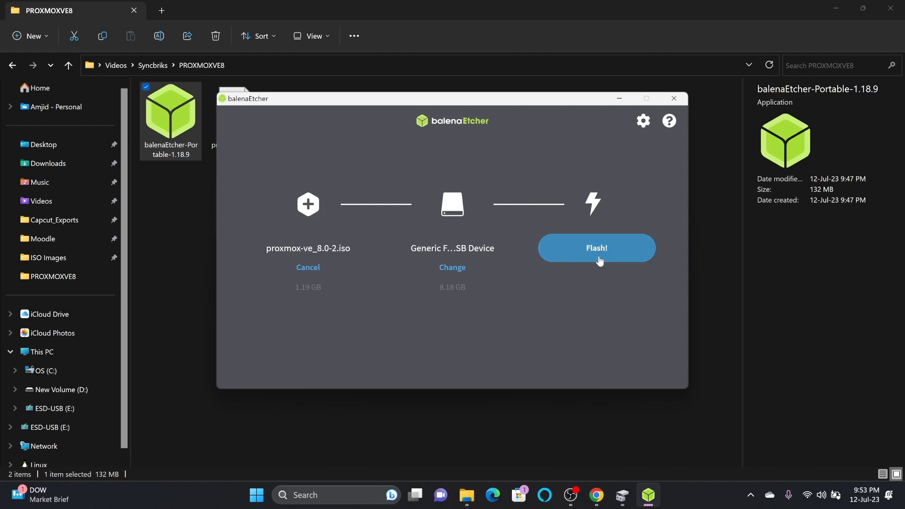
pyautogui.click(596, 248)
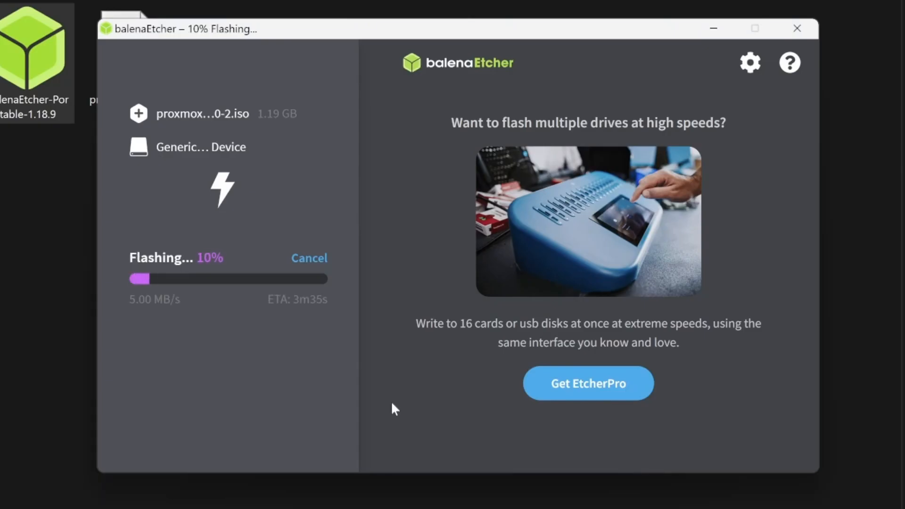